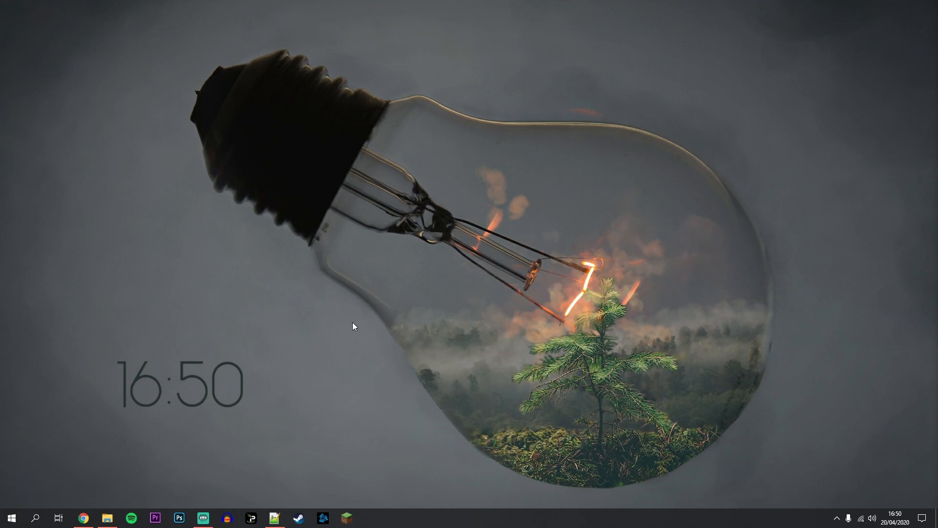
pyautogui.moveTo(344, 313)
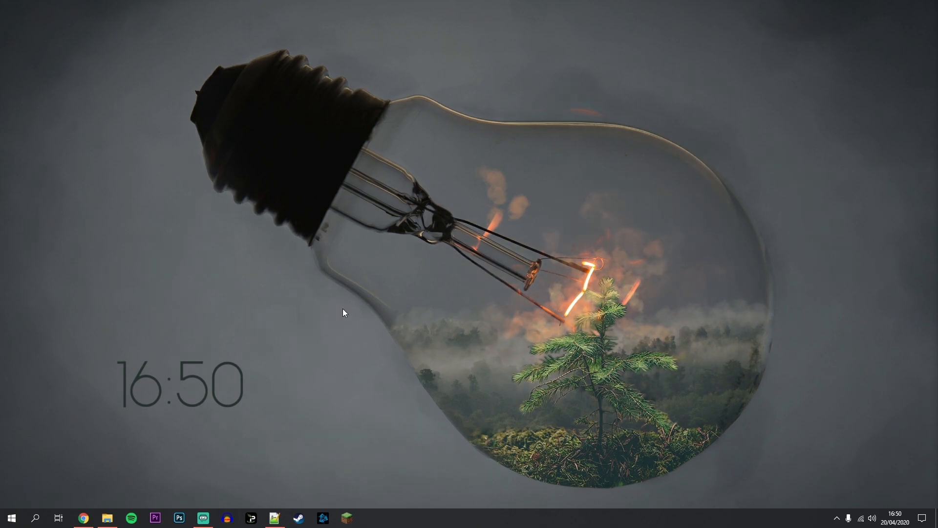
# - Launch Netflix in Chrome and go to the Account page from the profile menu
pyautogui.click(84, 518)
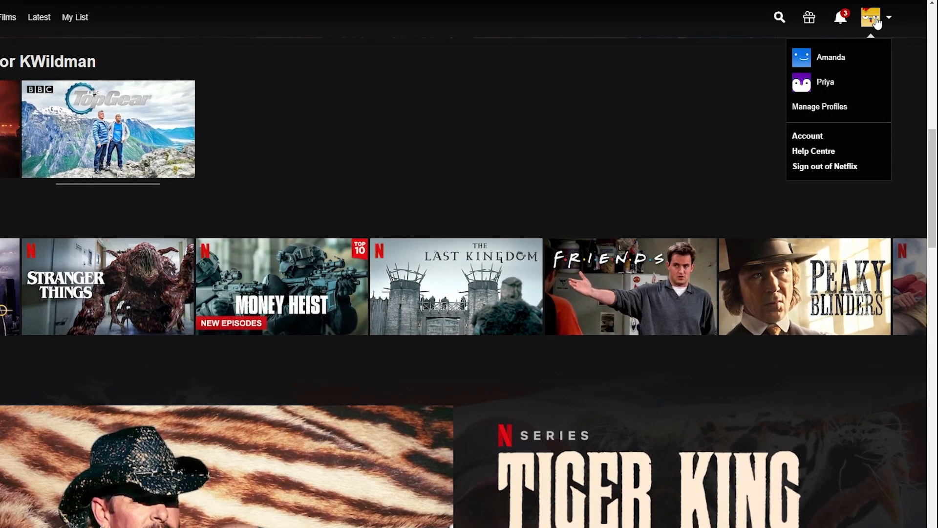
pyautogui.moveTo(807, 136)
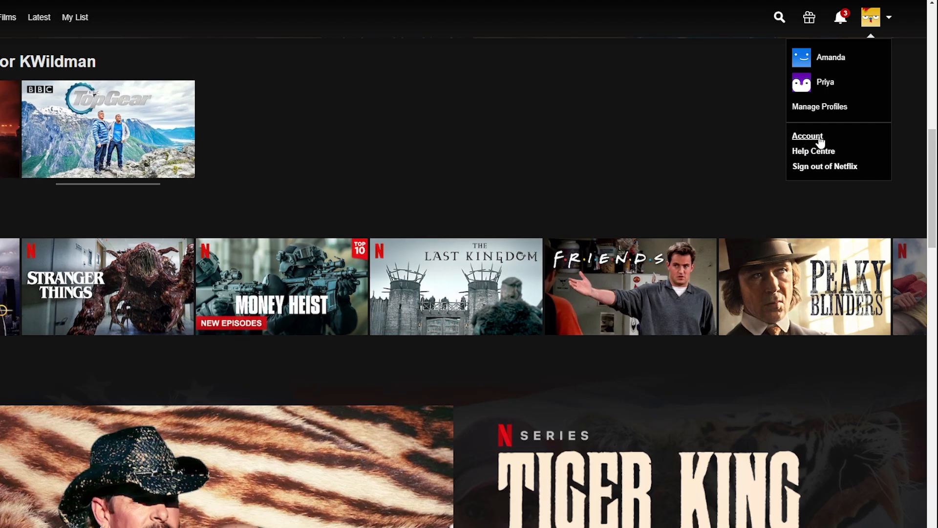
pyautogui.click(807, 136)
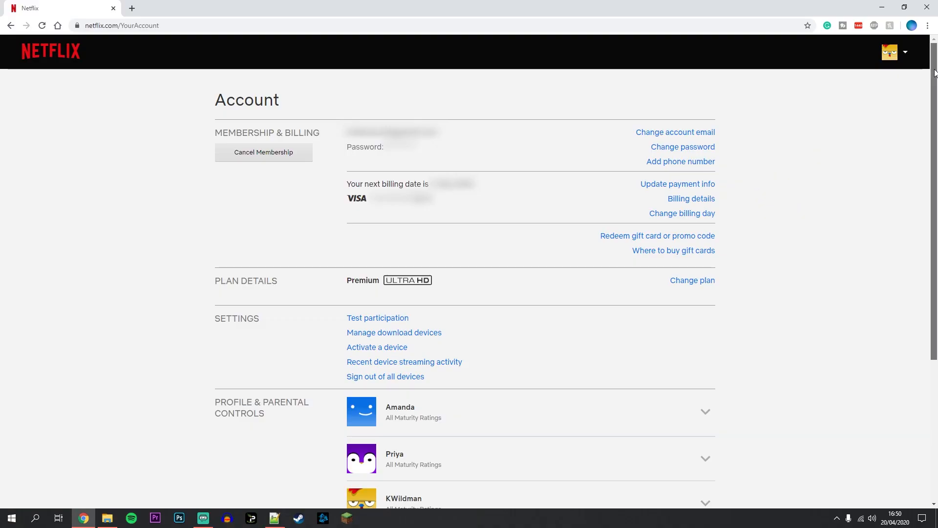
pyautogui.scroll(-3)
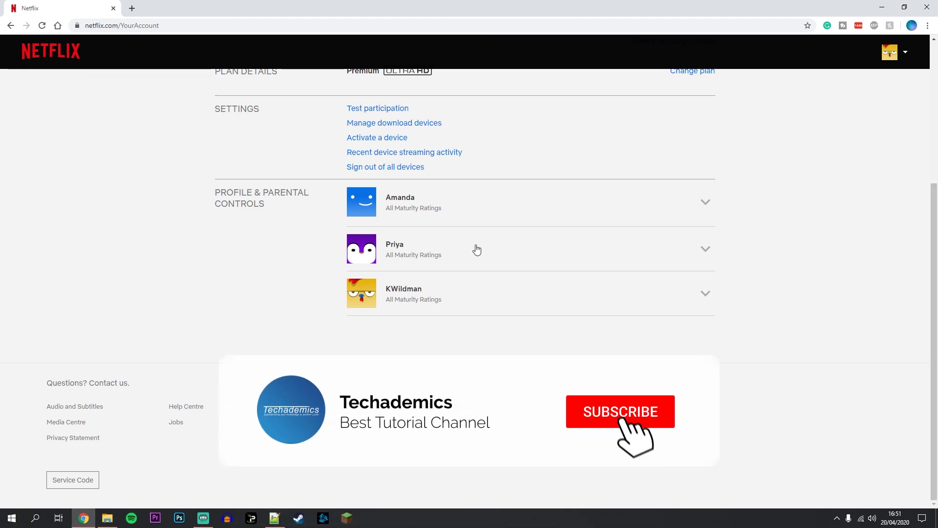
pyautogui.click(705, 294)
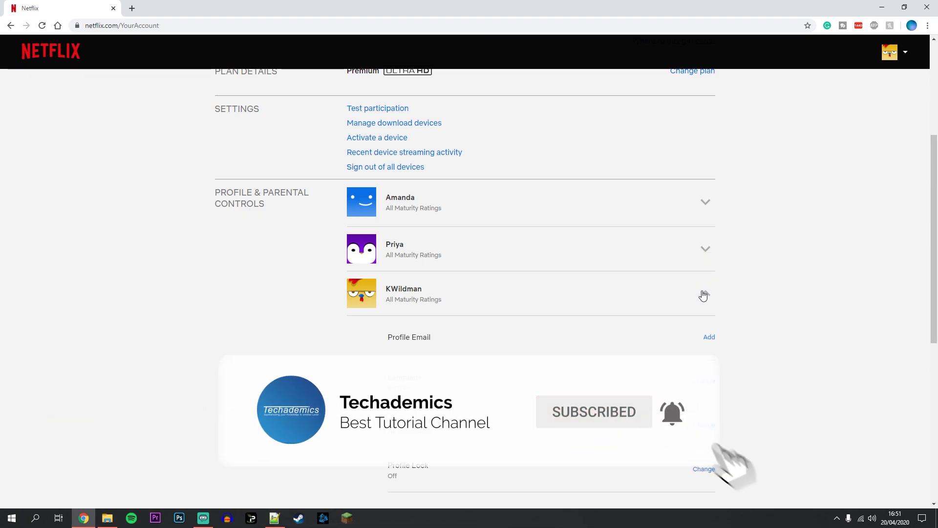
pyautogui.click(705, 294)
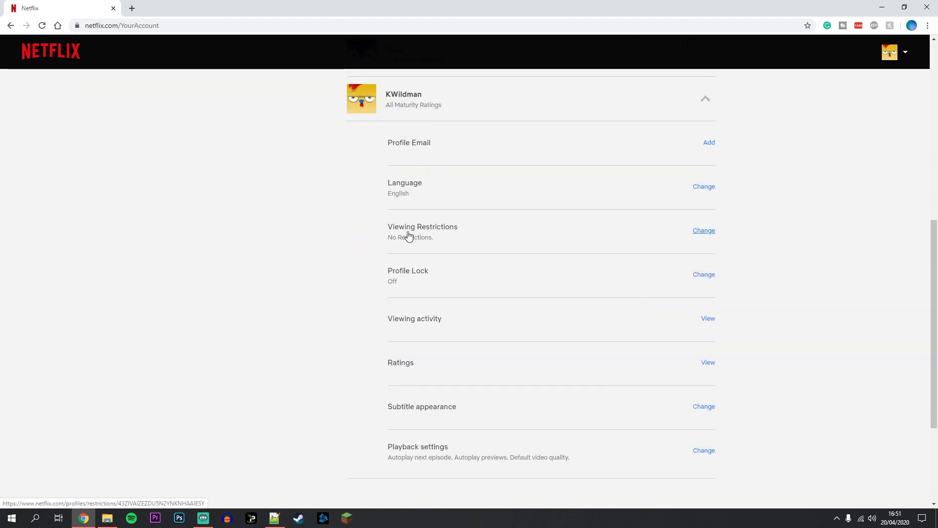
pyautogui.moveTo(703, 230)
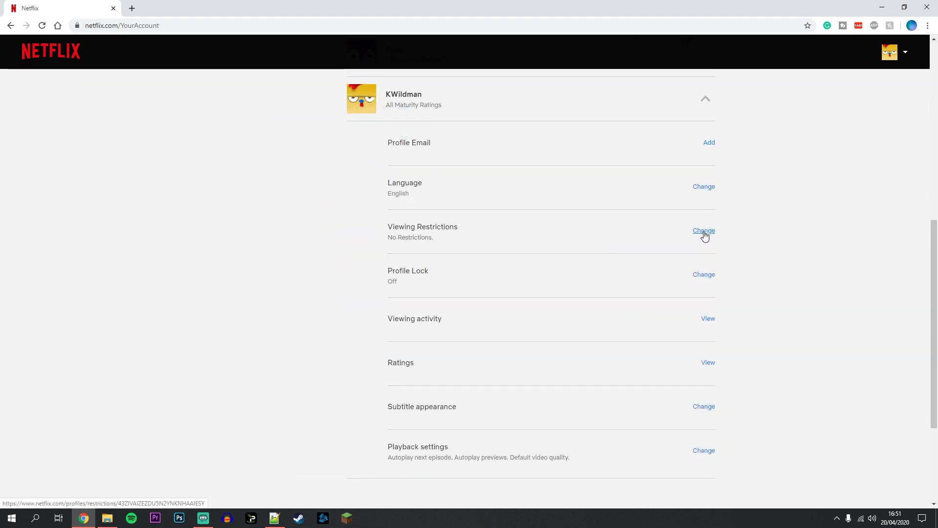
# - Enter KWildman's Viewing Restrictions editor, confirming the account password to continue
pyautogui.click(704, 231)
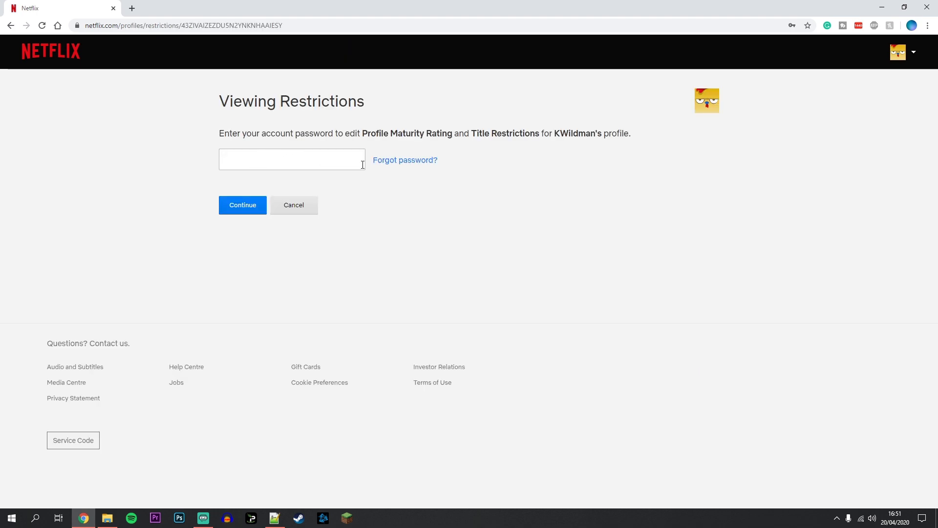
pyautogui.moveTo(242, 204)
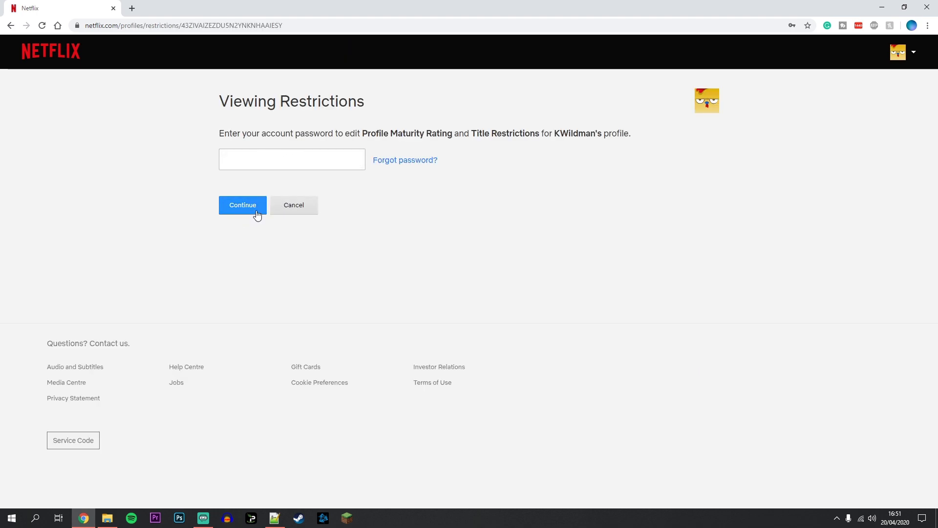
pyautogui.click(241, 204)
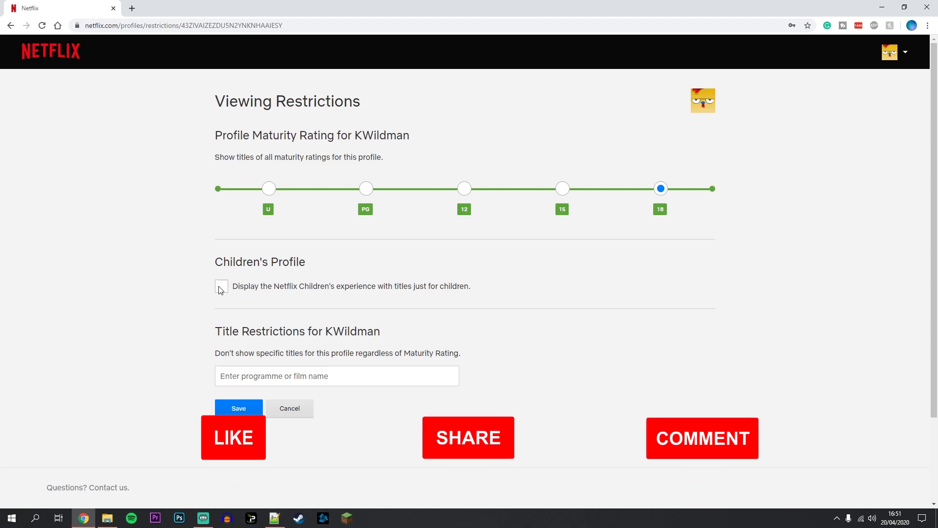
pyautogui.click(336, 376)
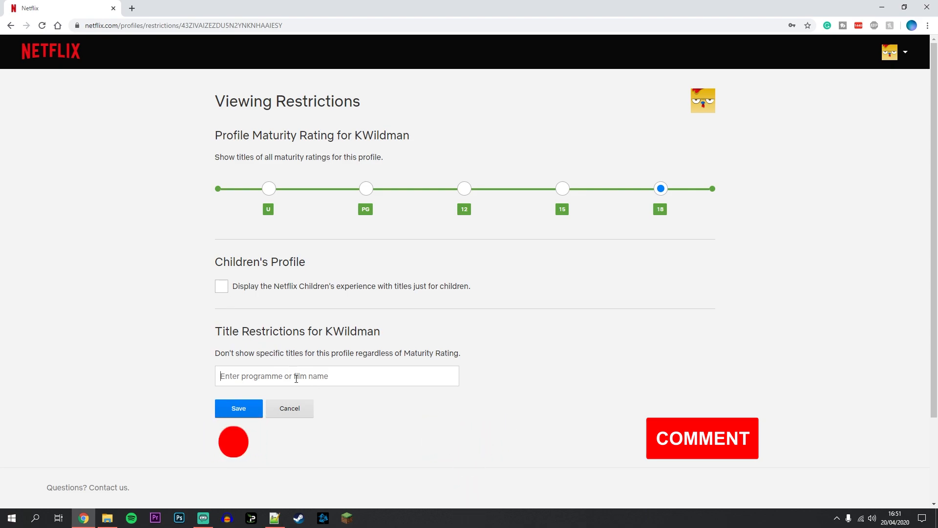
pyautogui.scroll(-3)
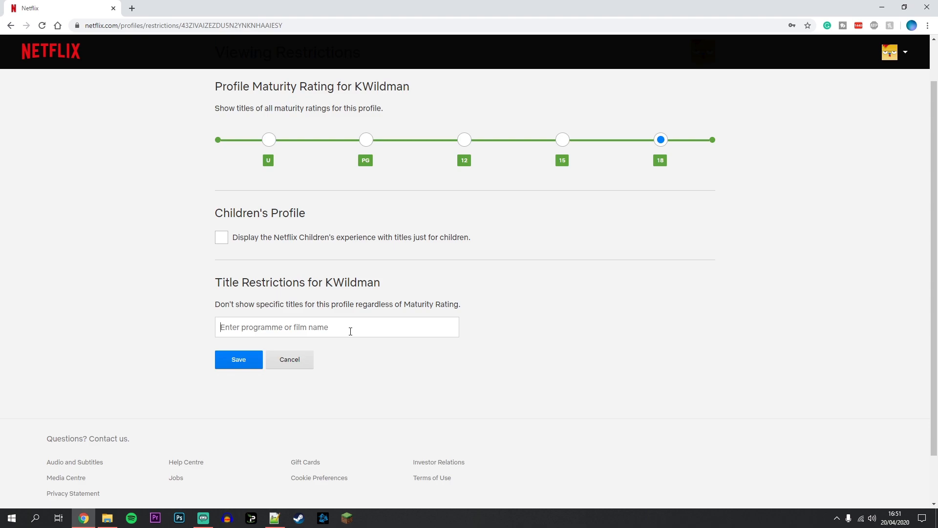
pyautogui.write('witcher')
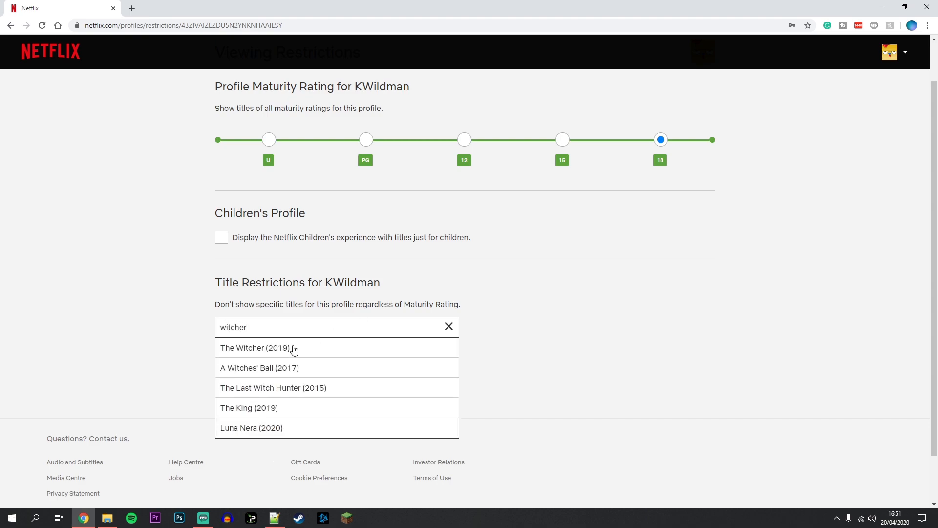
pyautogui.click(256, 348)
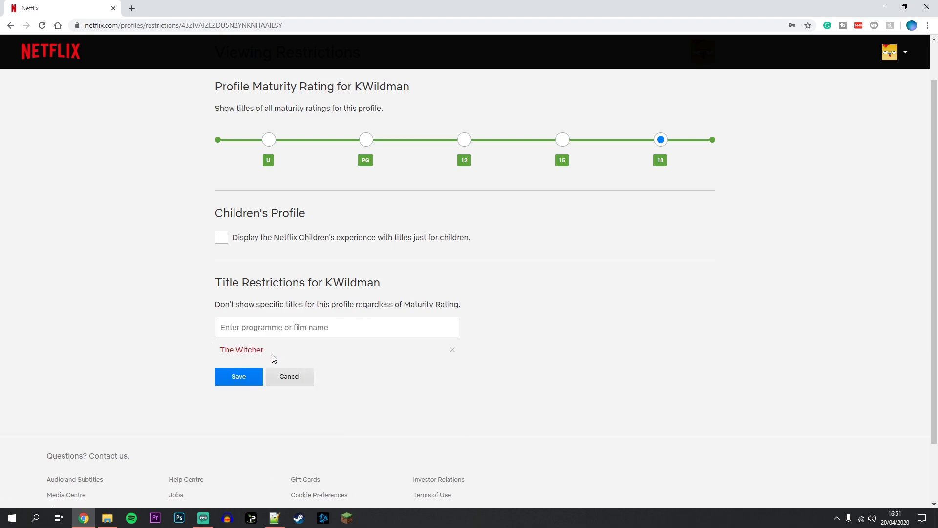
pyautogui.moveTo(453, 350)
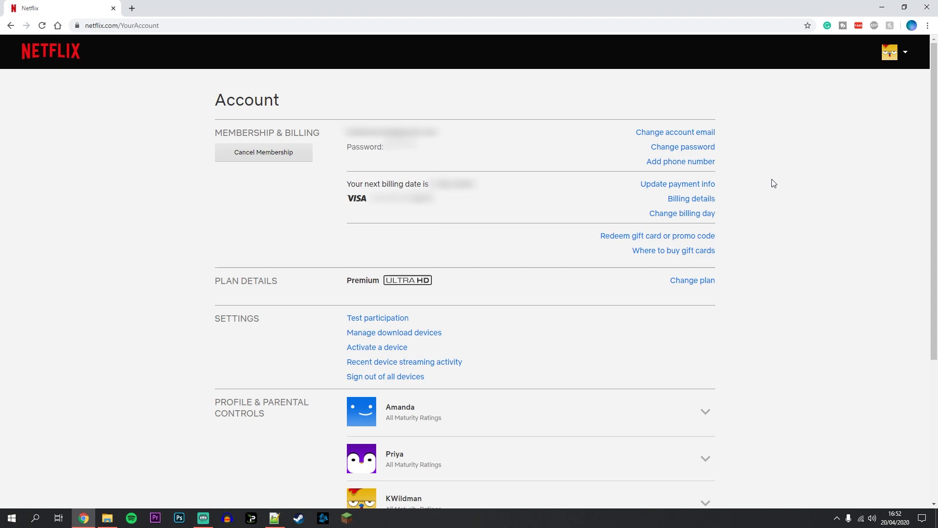
# - Sign out of Netflix from the profile menu, leaving the desktop showing
pyautogui.click(891, 52)
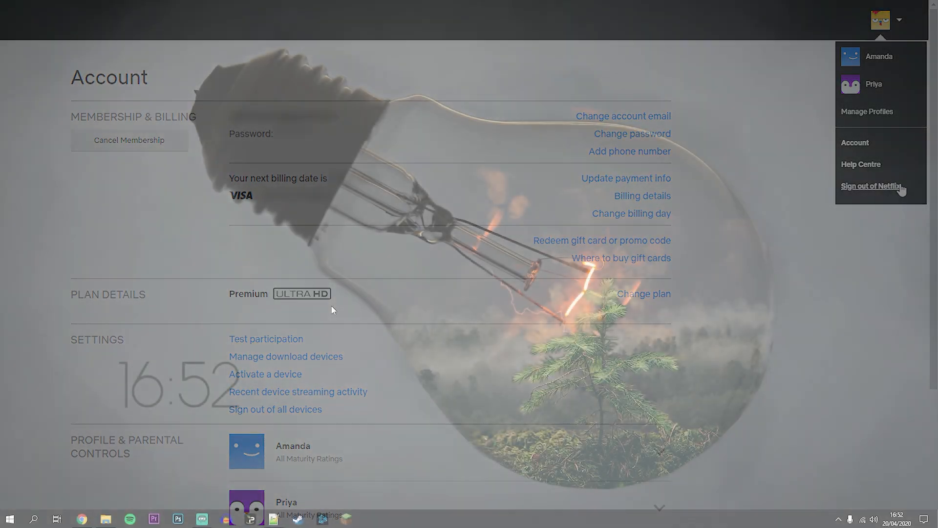
pyautogui.click(871, 186)
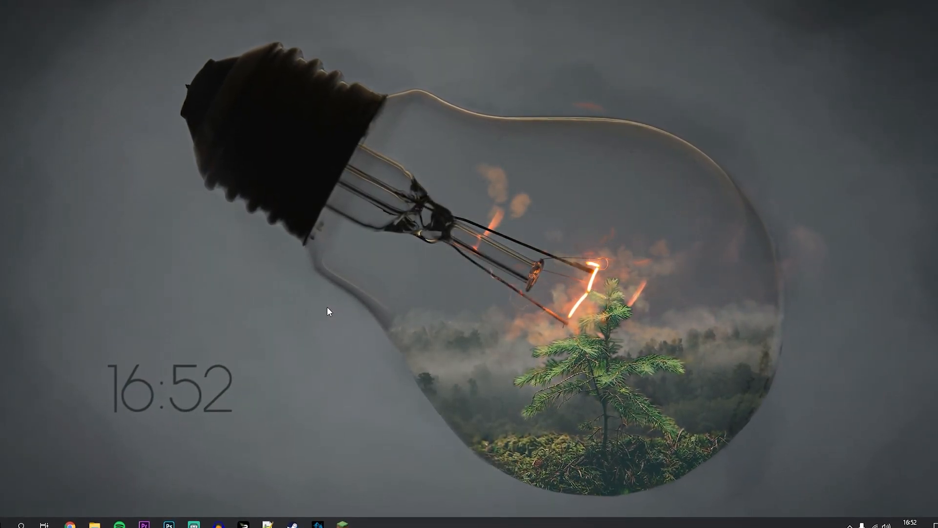